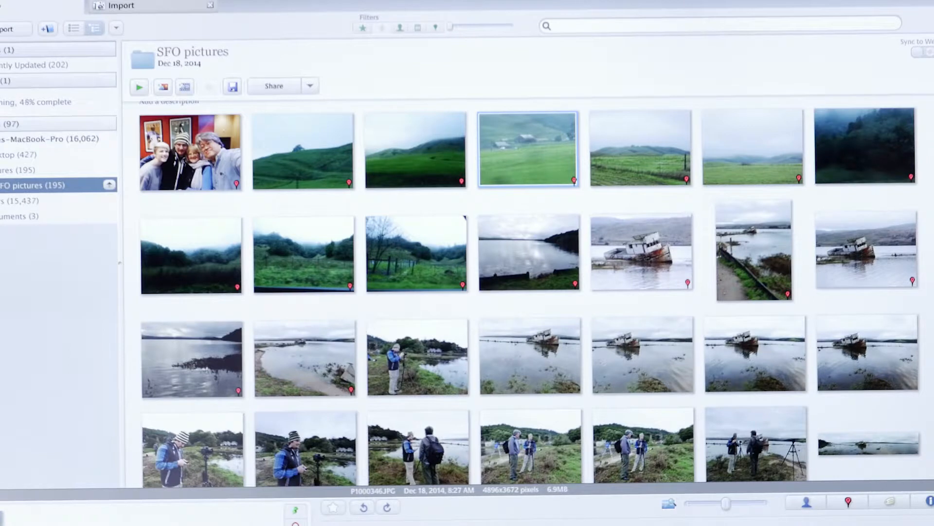
# - Show the Places panel so the selected farm photo's location appears pinned on the map
pyautogui.scroll(-3)
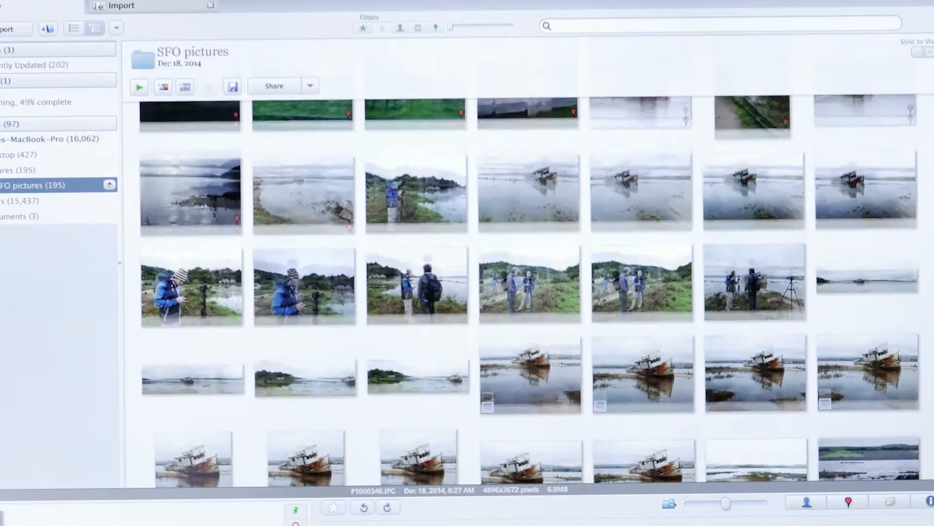
pyautogui.scroll(3)
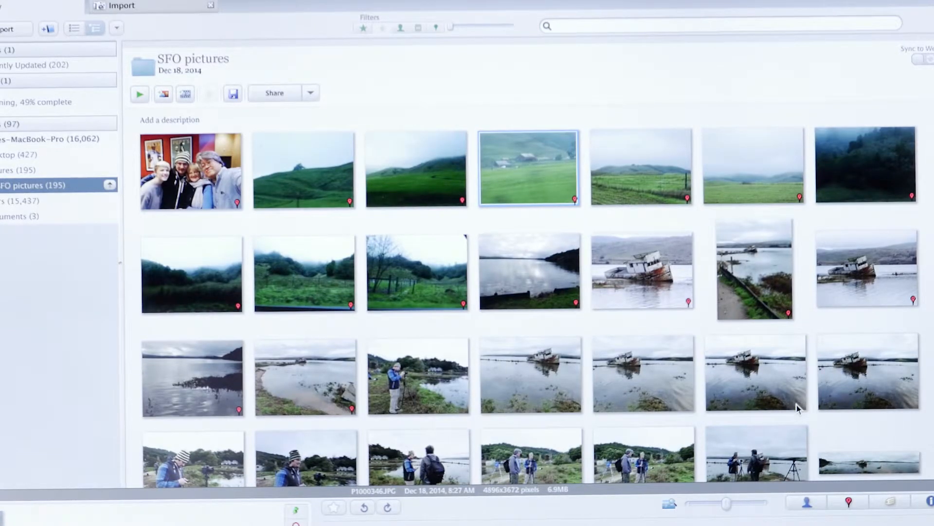
pyautogui.moveTo(804, 501)
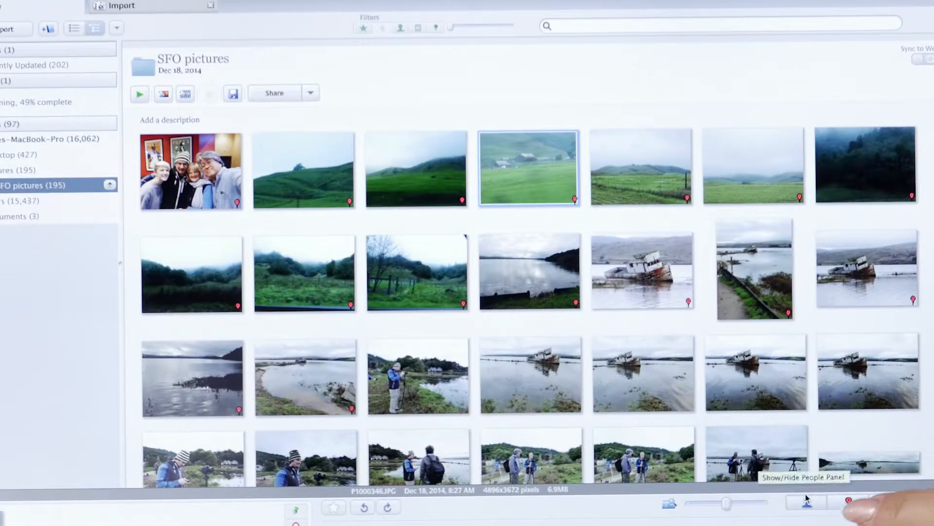
pyautogui.moveTo(808, 502)
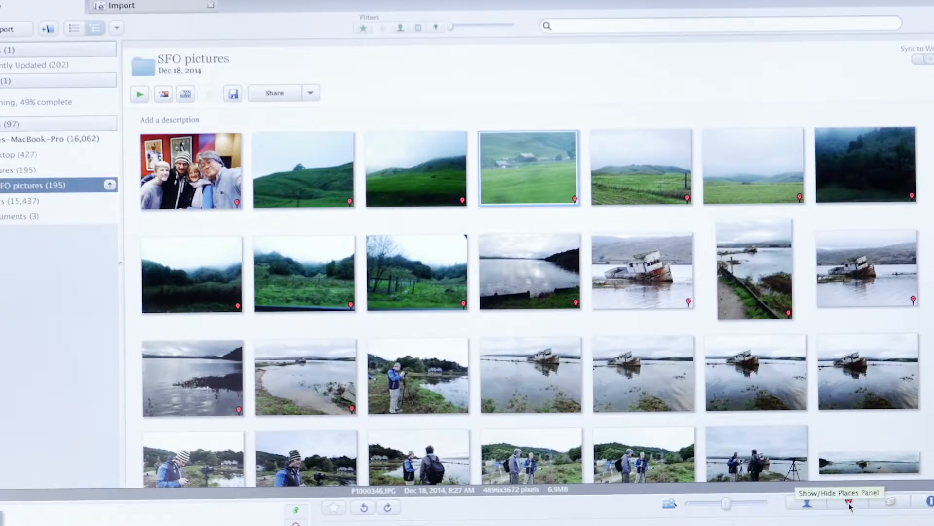
pyautogui.click(851, 502)
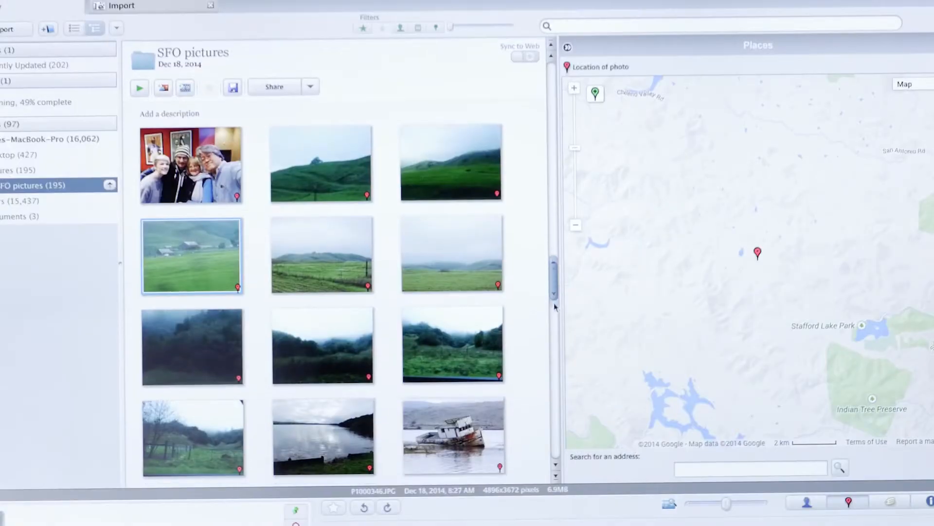
# - Open the shipwrecked boat photo to see its pin near Tomales Bay
pyautogui.doubleClick(453, 435)
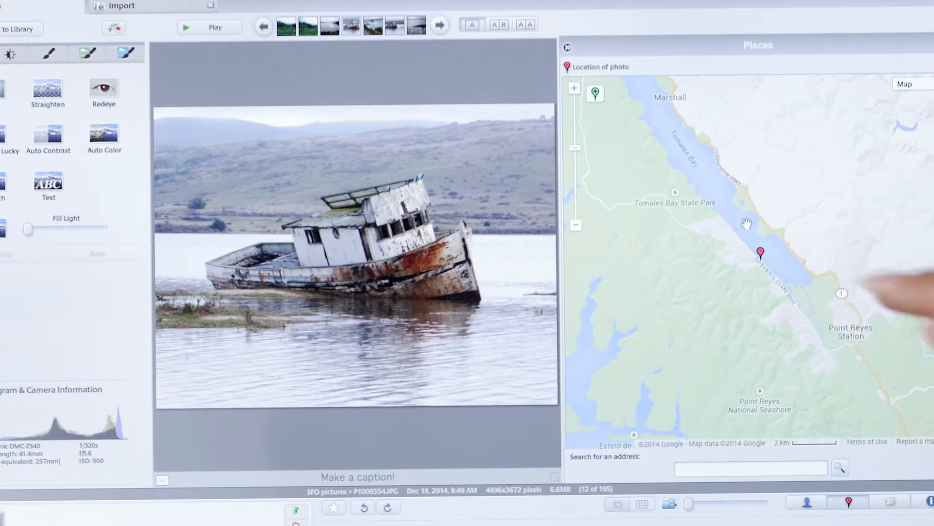
pyautogui.moveTo(9, 53)
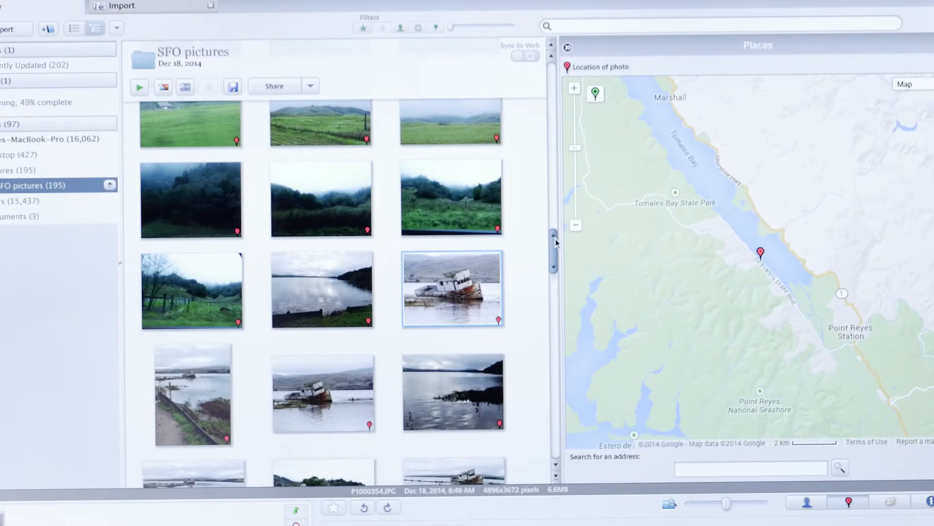
# - Scroll up and open the green farm photo, pinned near Stafford Lake Park
pyautogui.scroll(3)
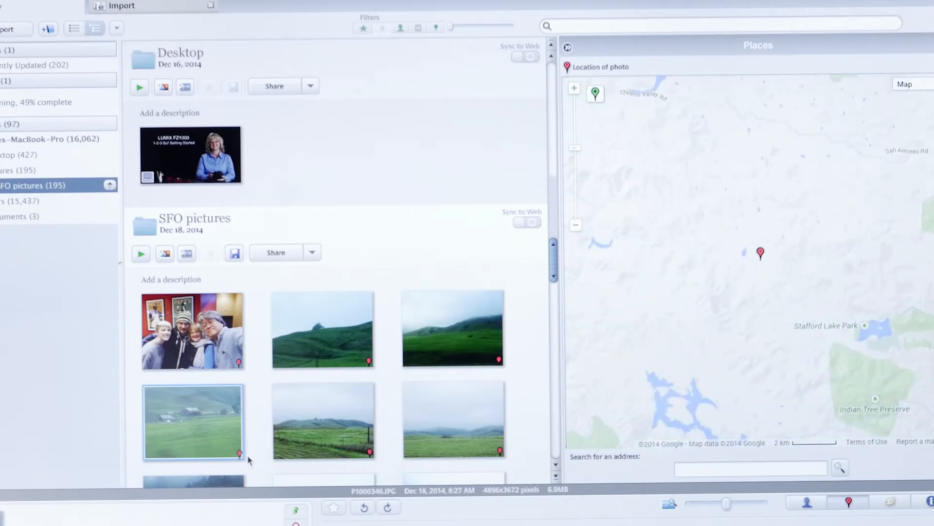
pyautogui.doubleClick(193, 422)
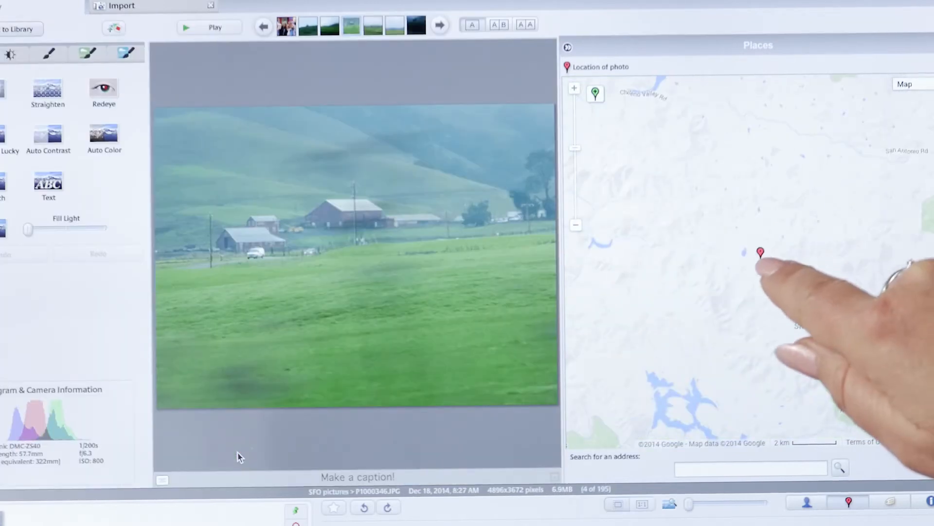